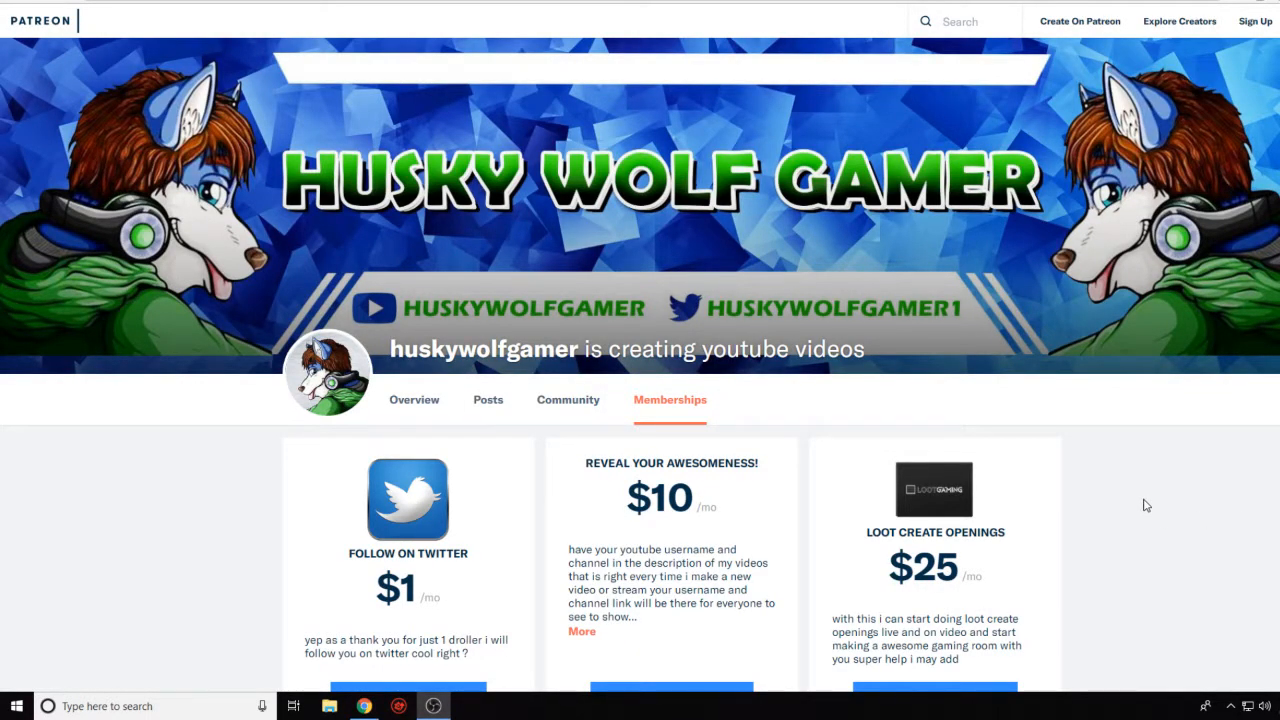
pyautogui.moveTo(1143, 205)
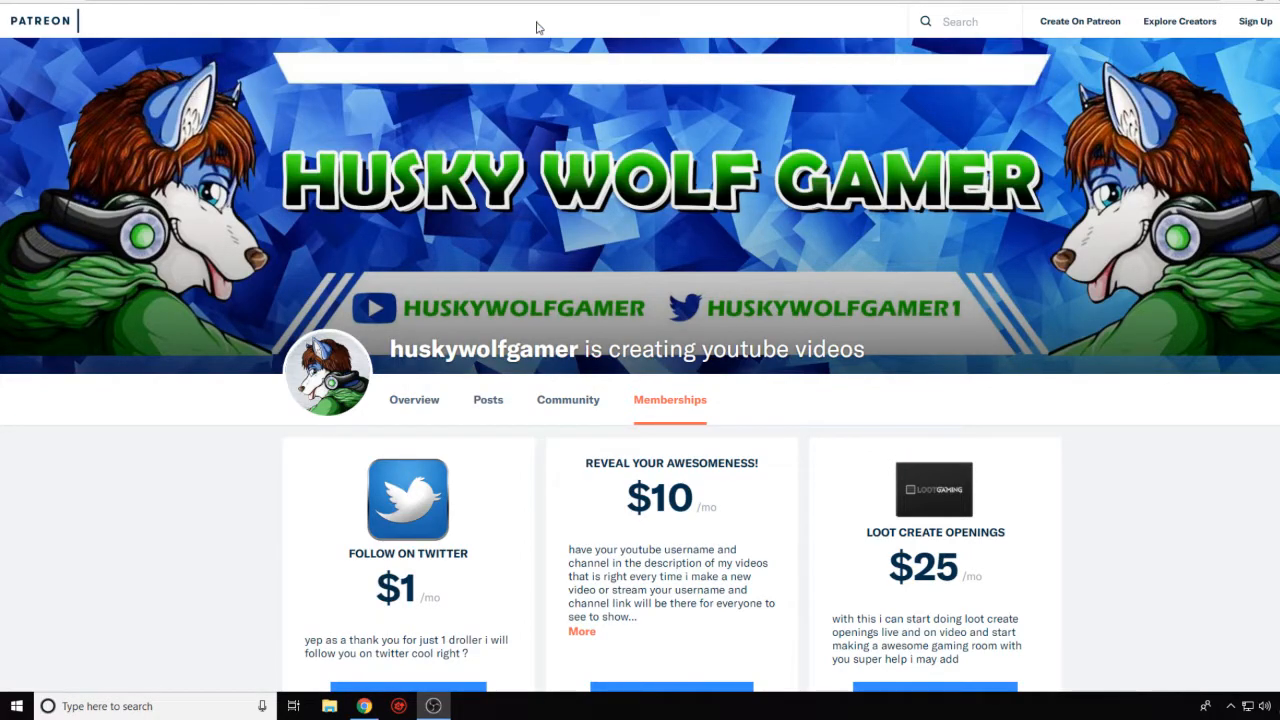
pyautogui.moveTo(284, 110)
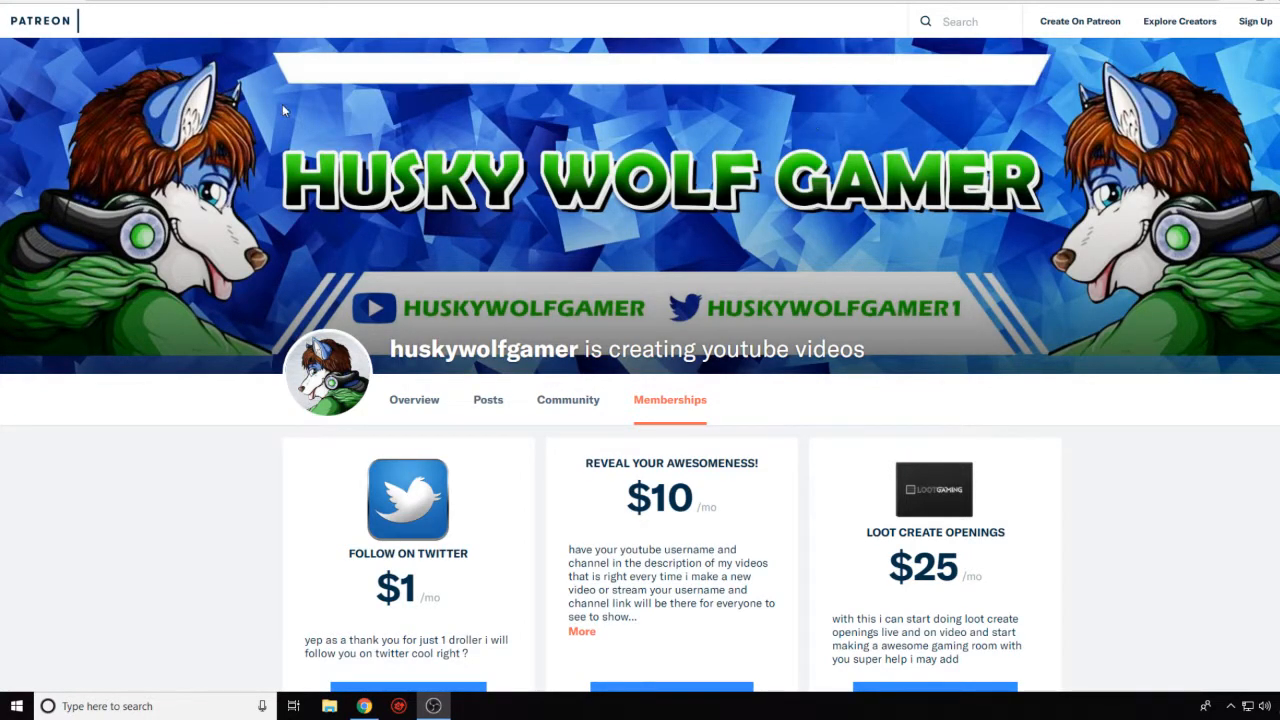
pyautogui.moveTo(250, 103)
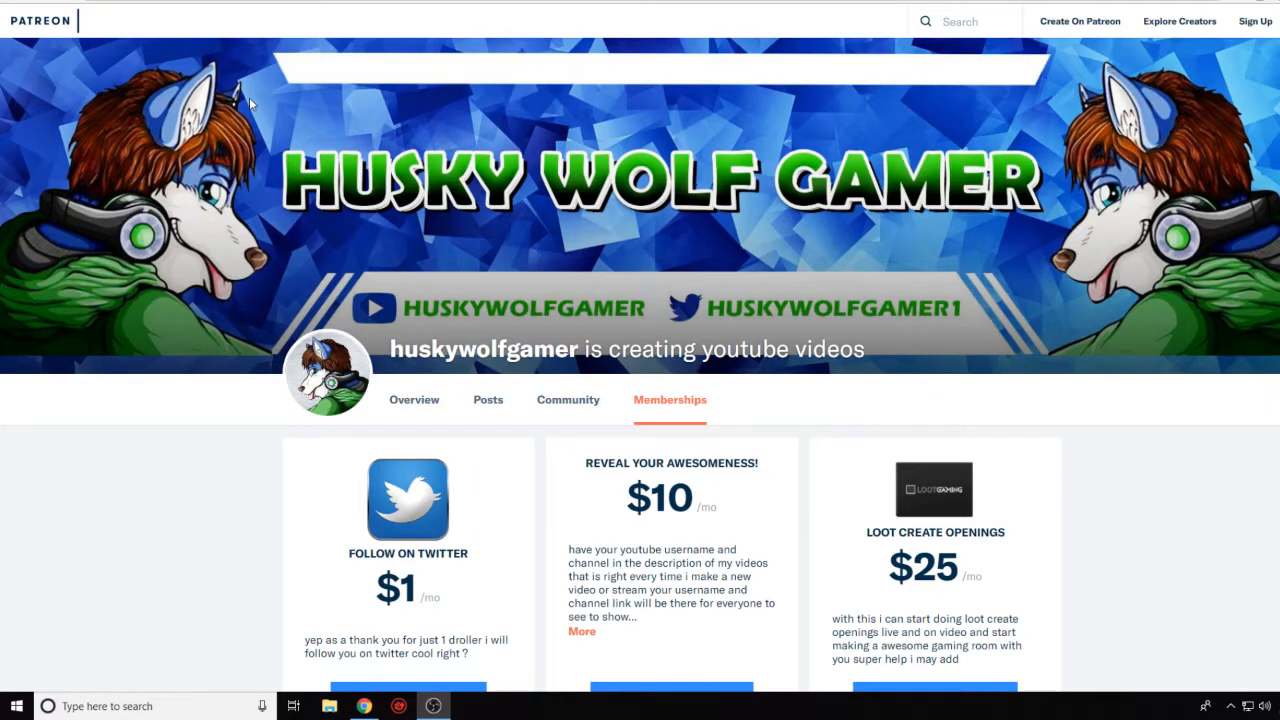
pyautogui.moveTo(285, 84)
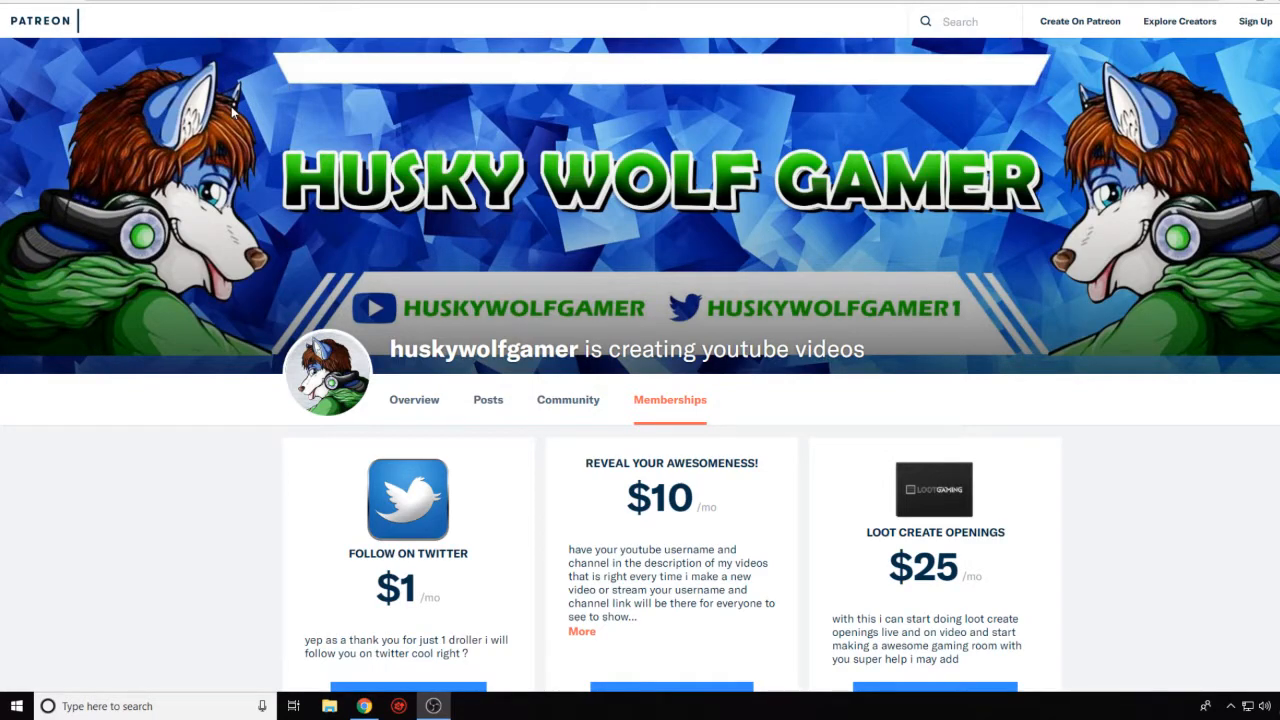
pyautogui.moveTo(243, 103)
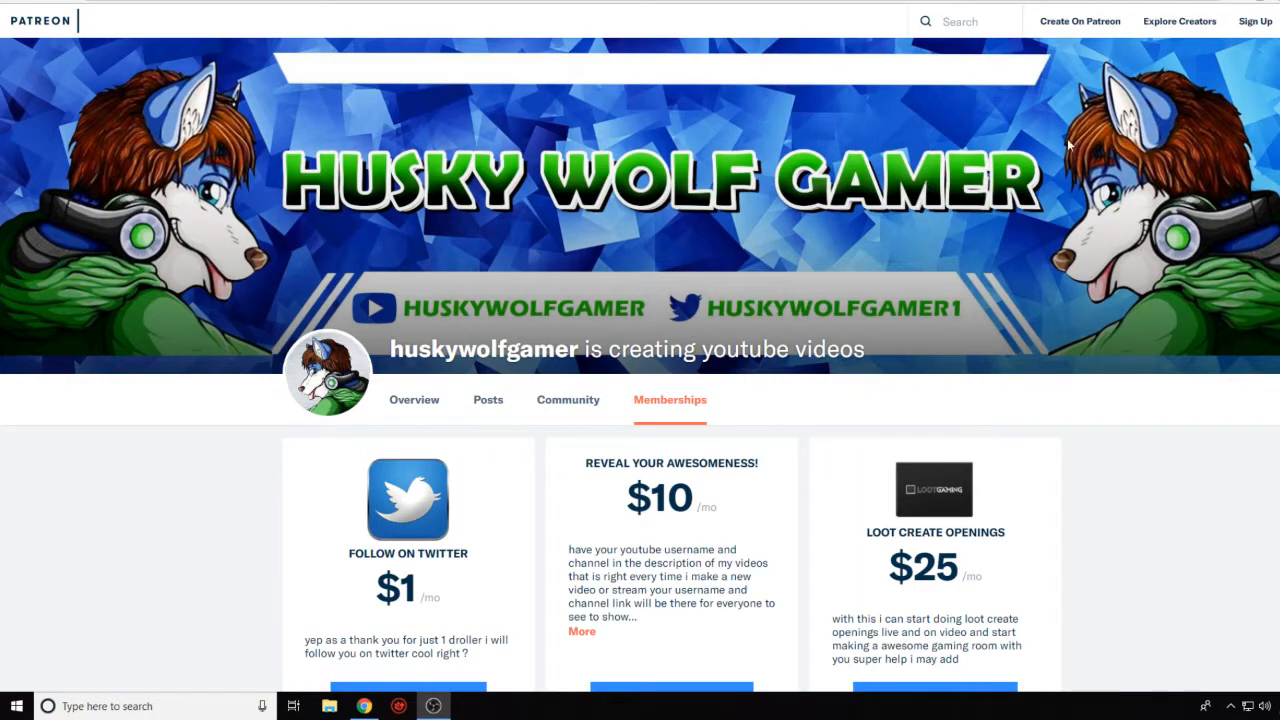
pyautogui.moveTo(197, 157)
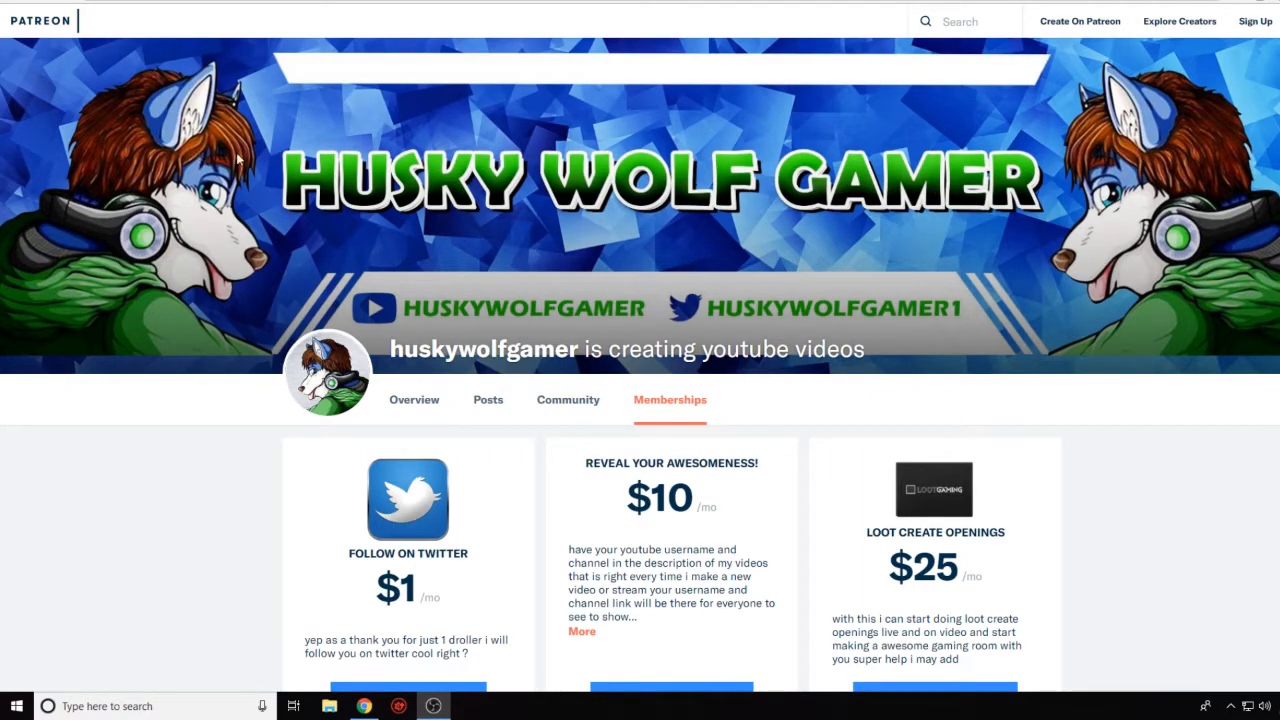
pyautogui.scroll(-3)
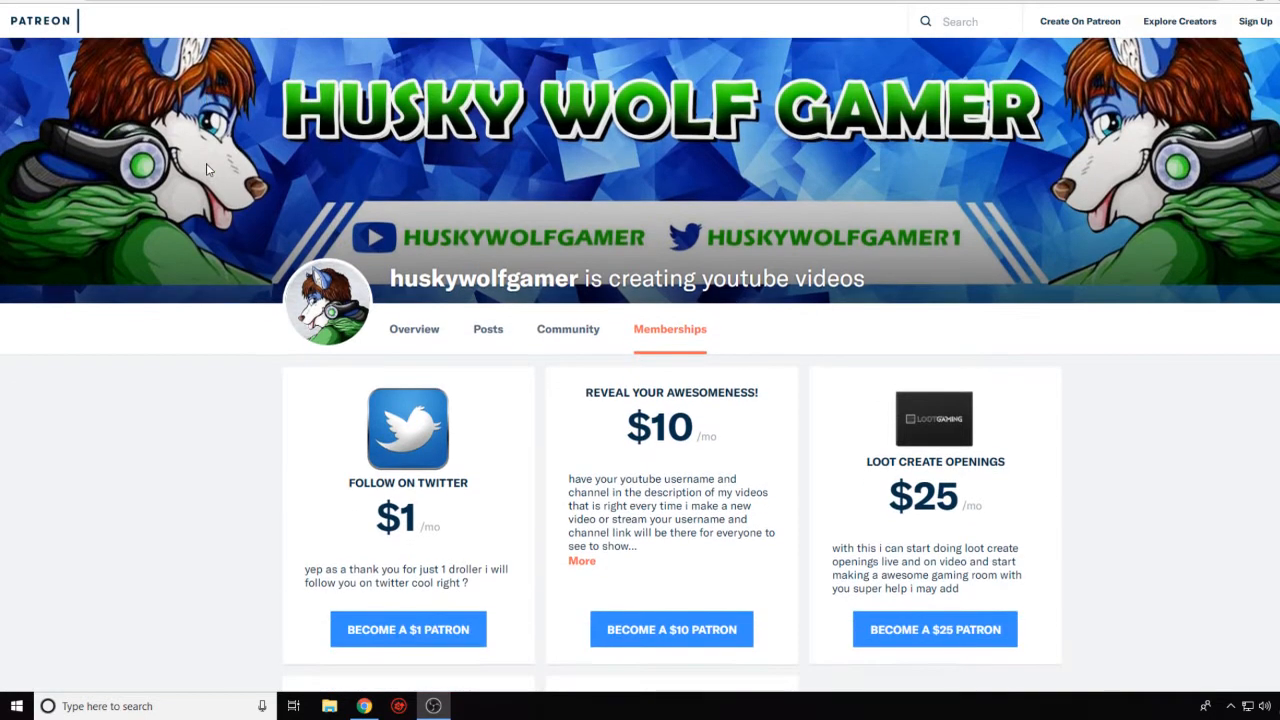
pyautogui.scroll(3)
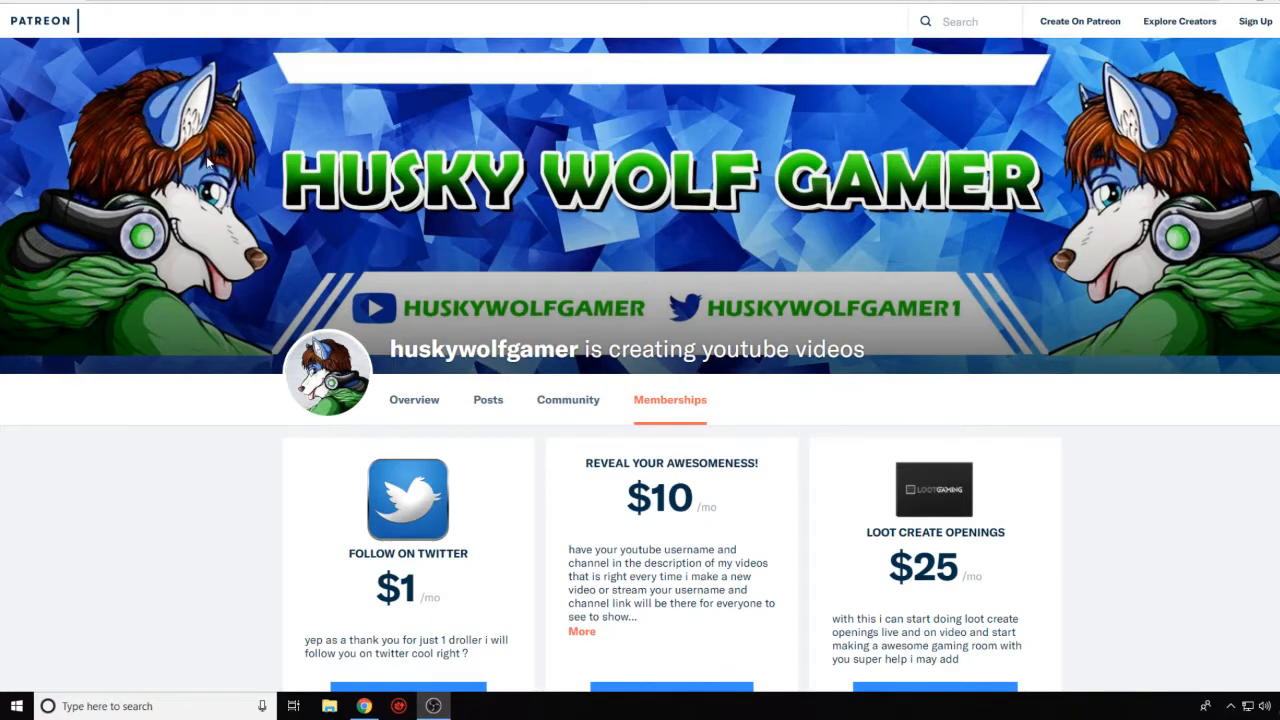
pyautogui.scroll(-3)
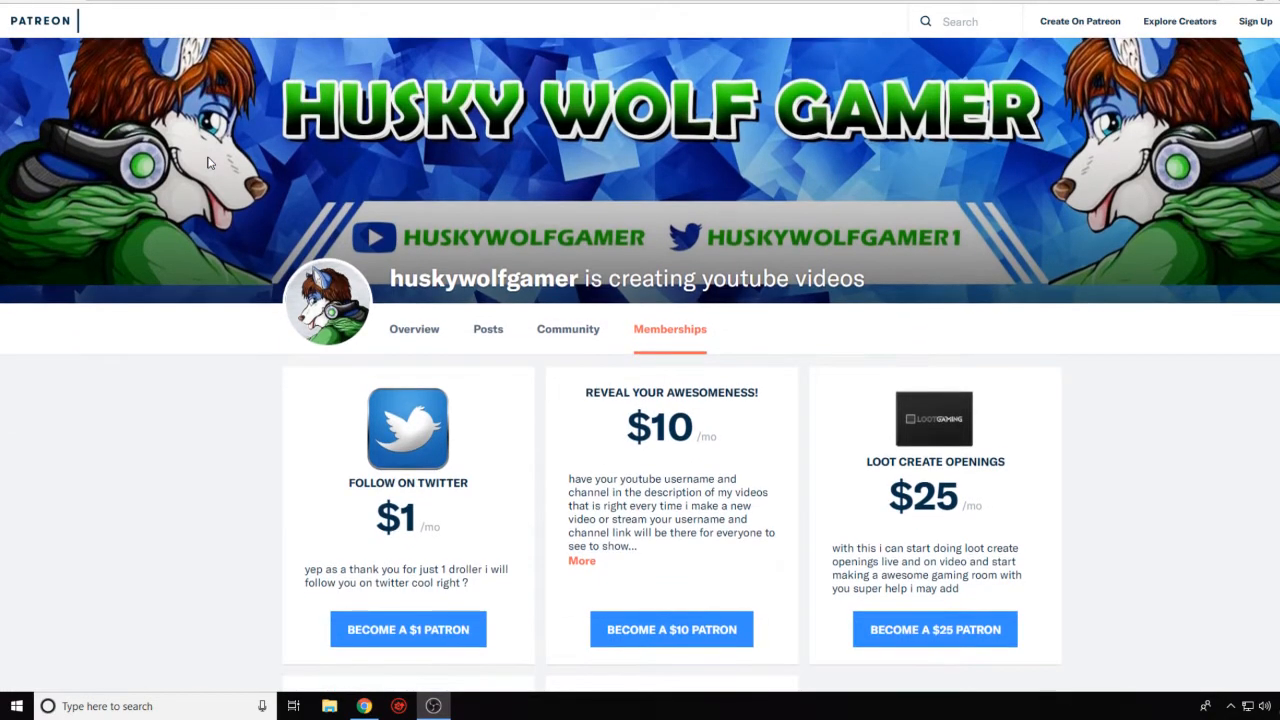
pyautogui.scroll(-3)
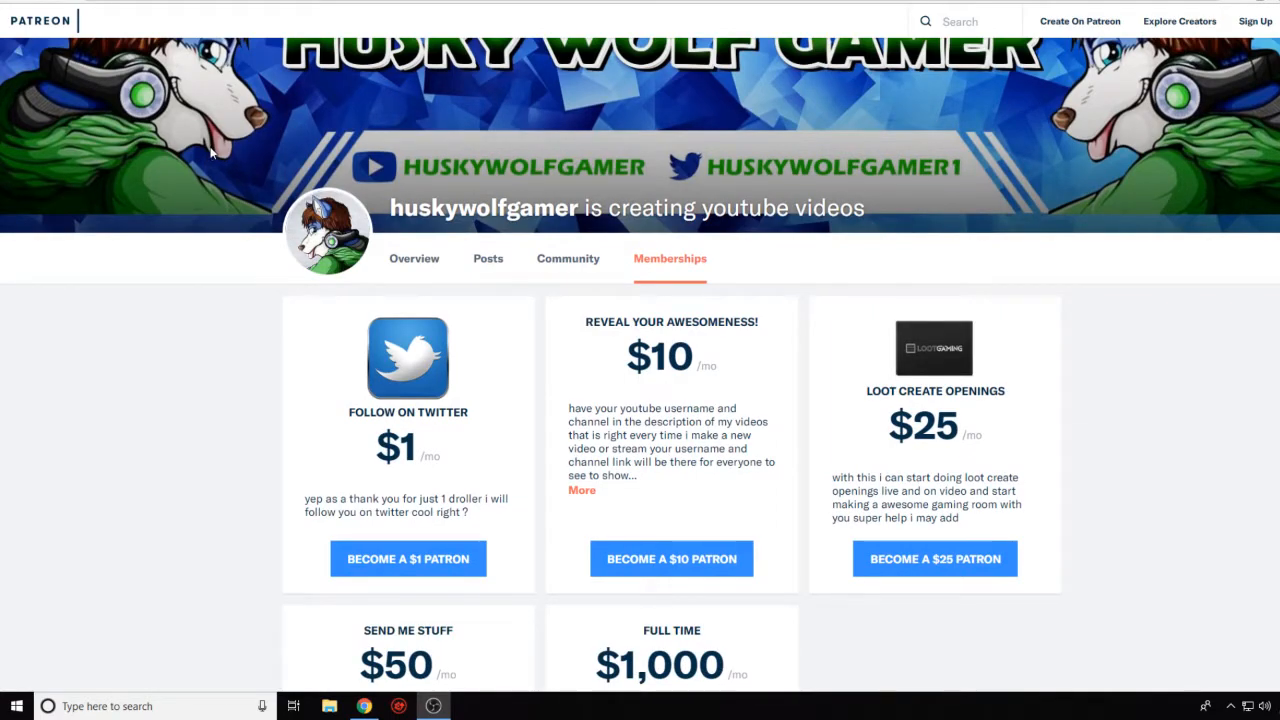
pyautogui.scroll(-3)
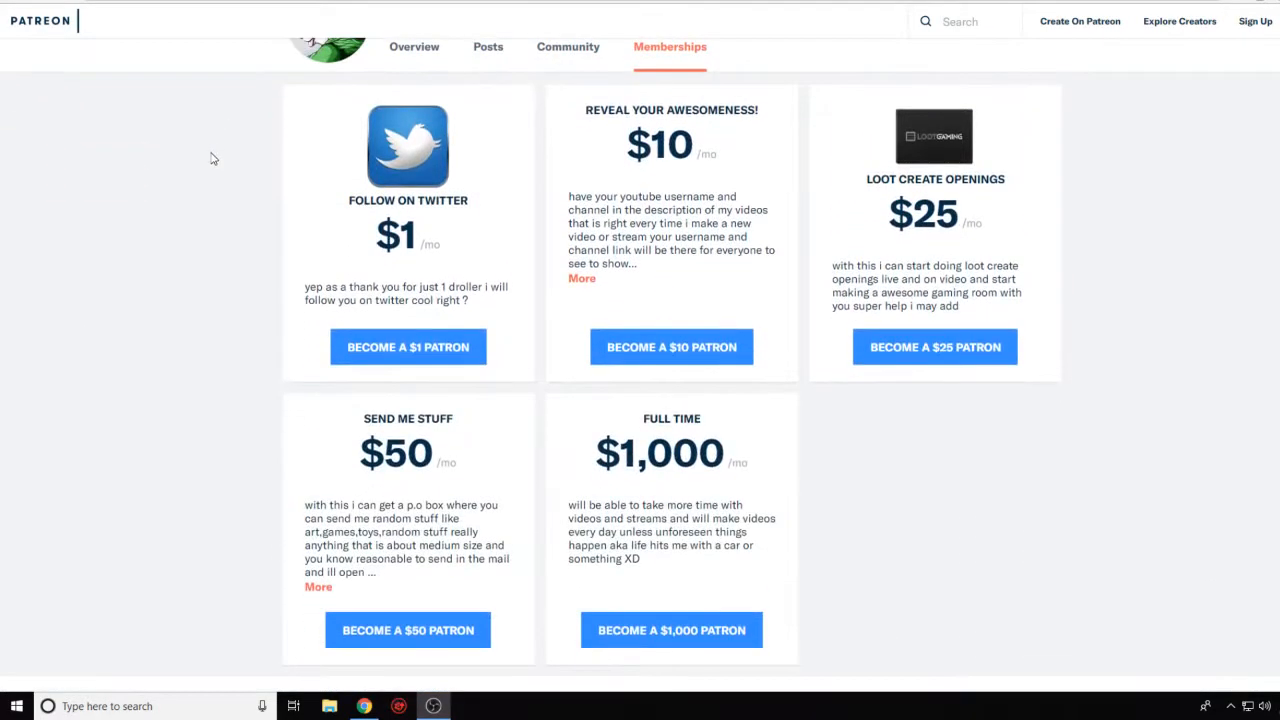
pyautogui.moveTo(460, 228)
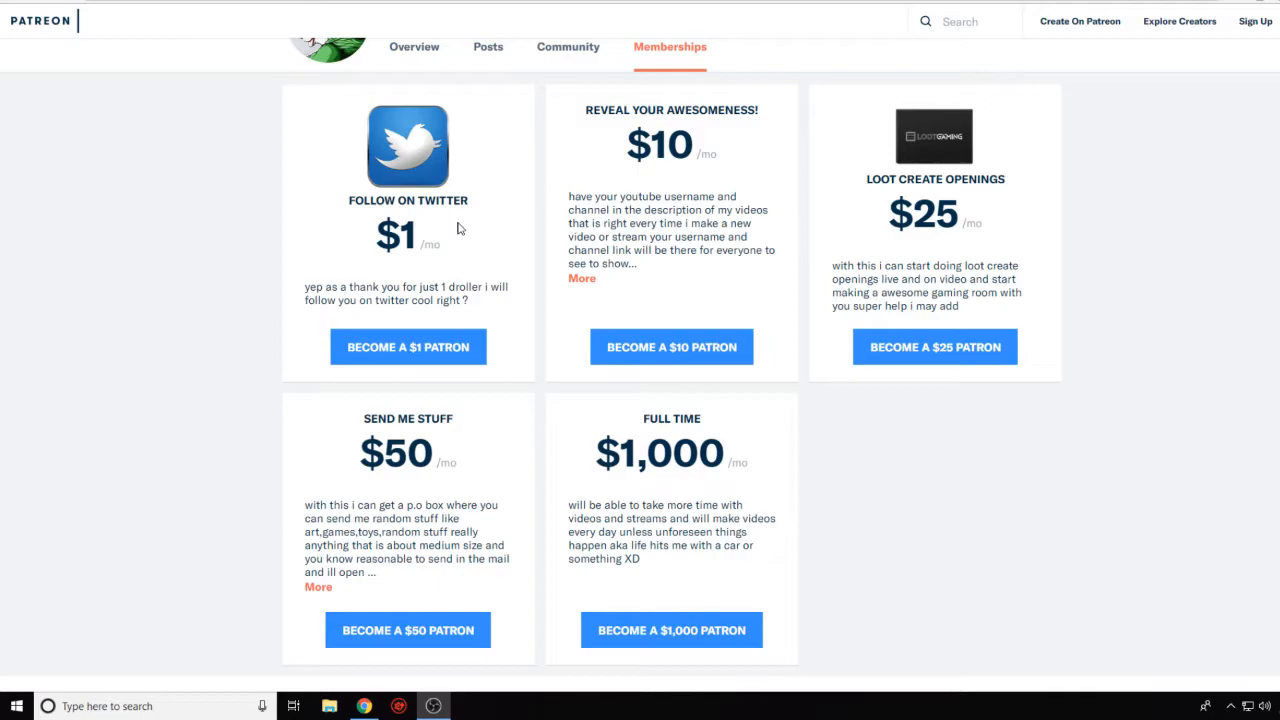
pyautogui.moveTo(446, 232)
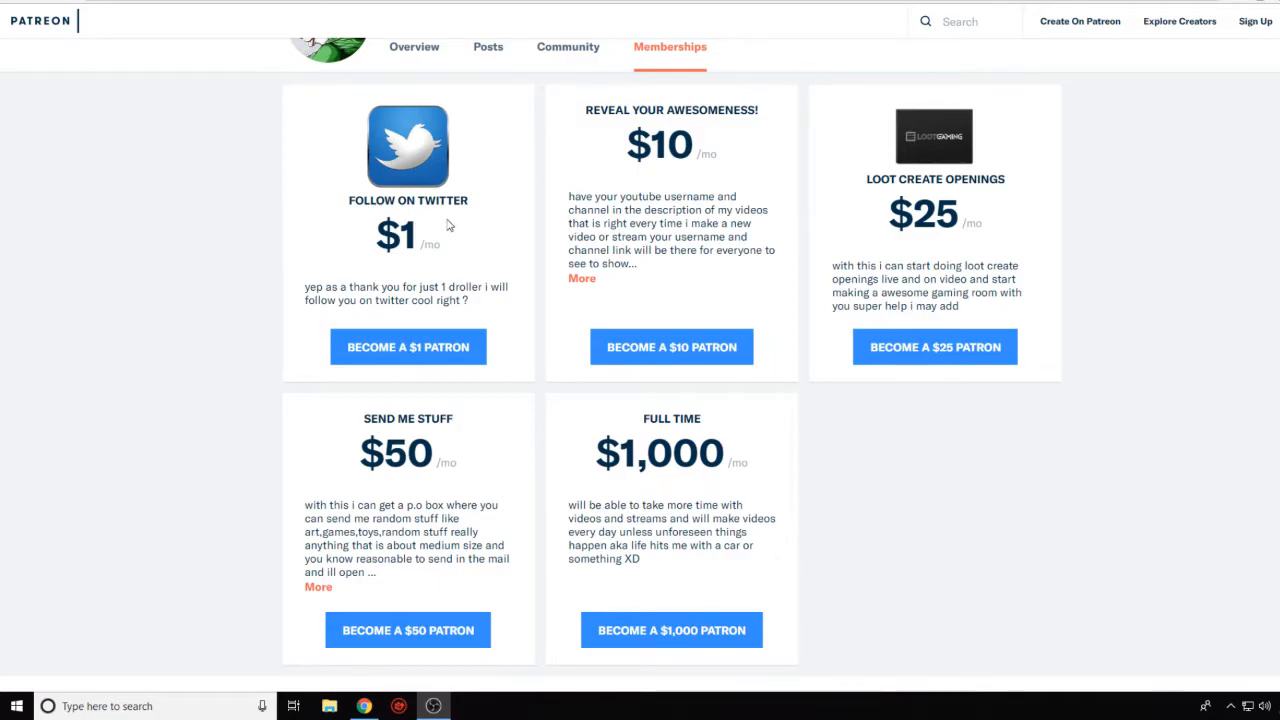
pyautogui.moveTo(470, 228)
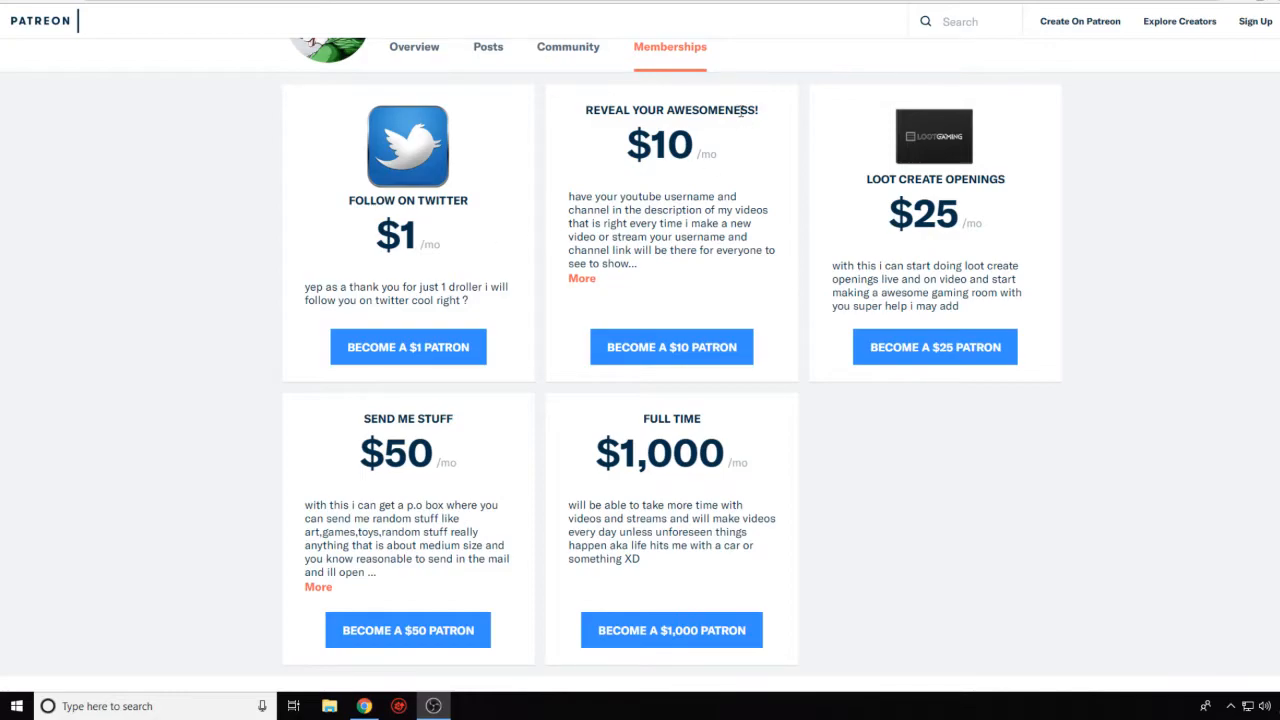
pyautogui.moveTo(737, 150)
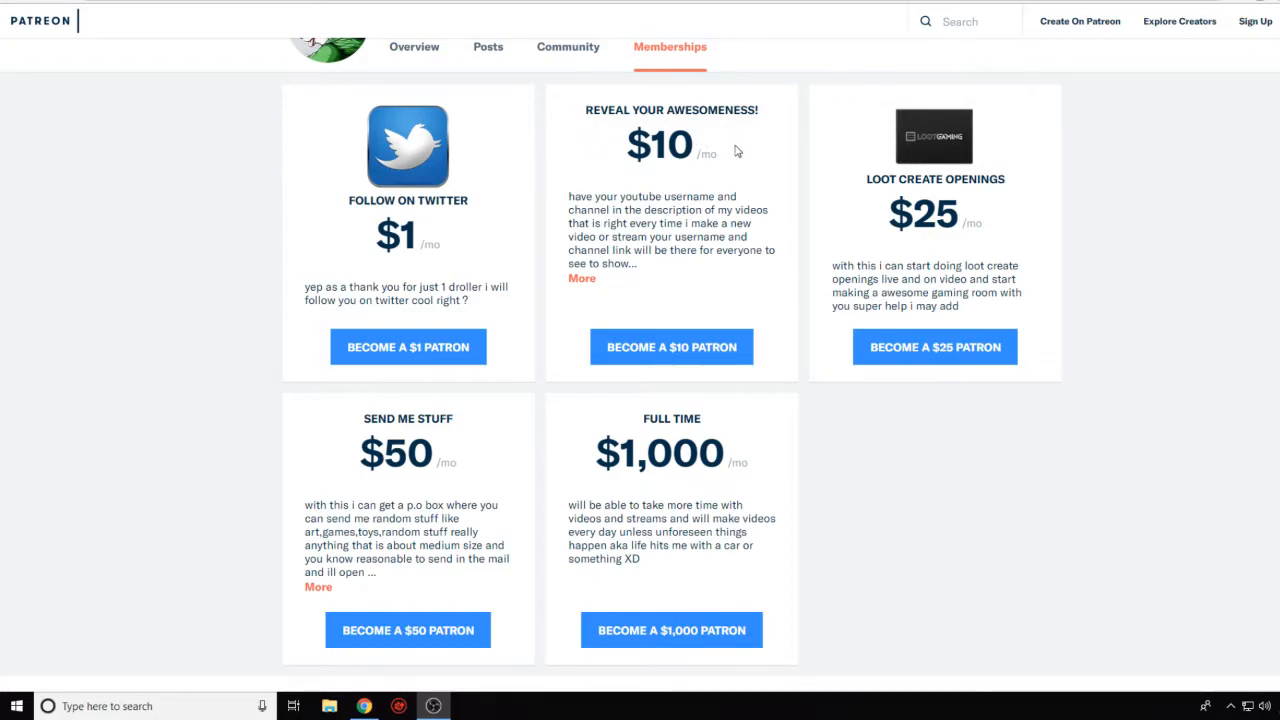
pyautogui.moveTo(715, 163)
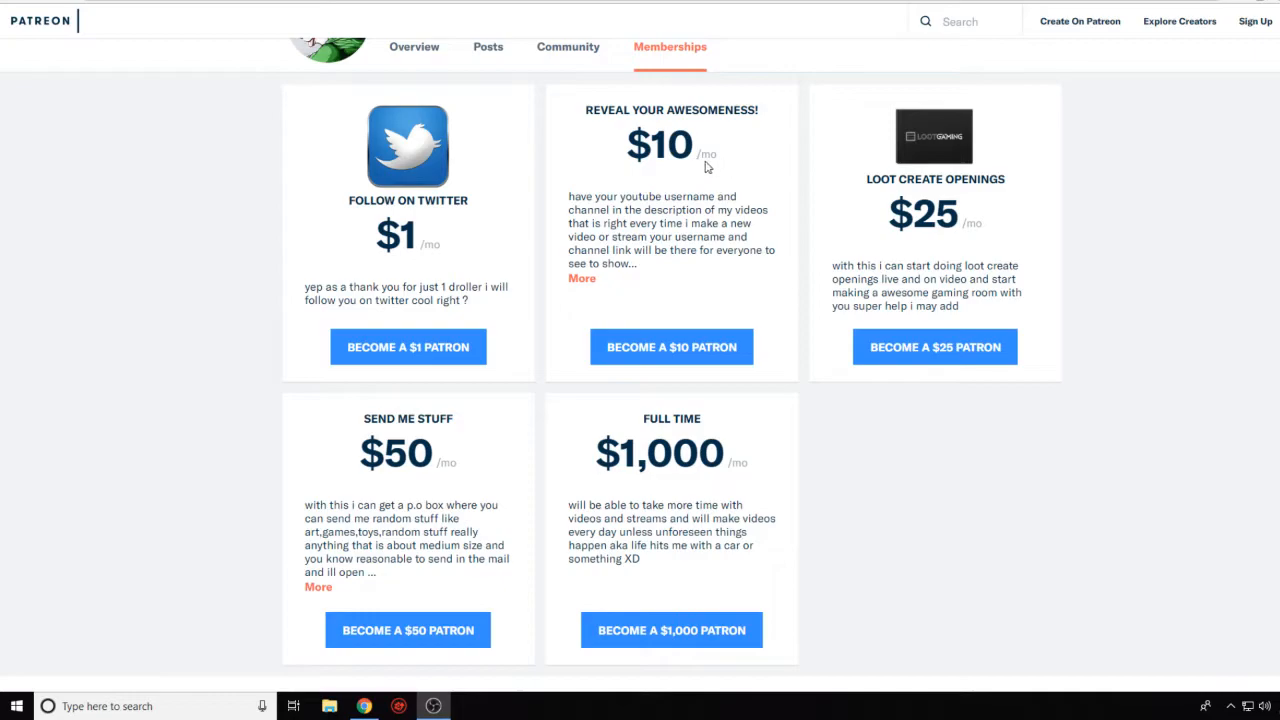
pyautogui.moveTo(746, 170)
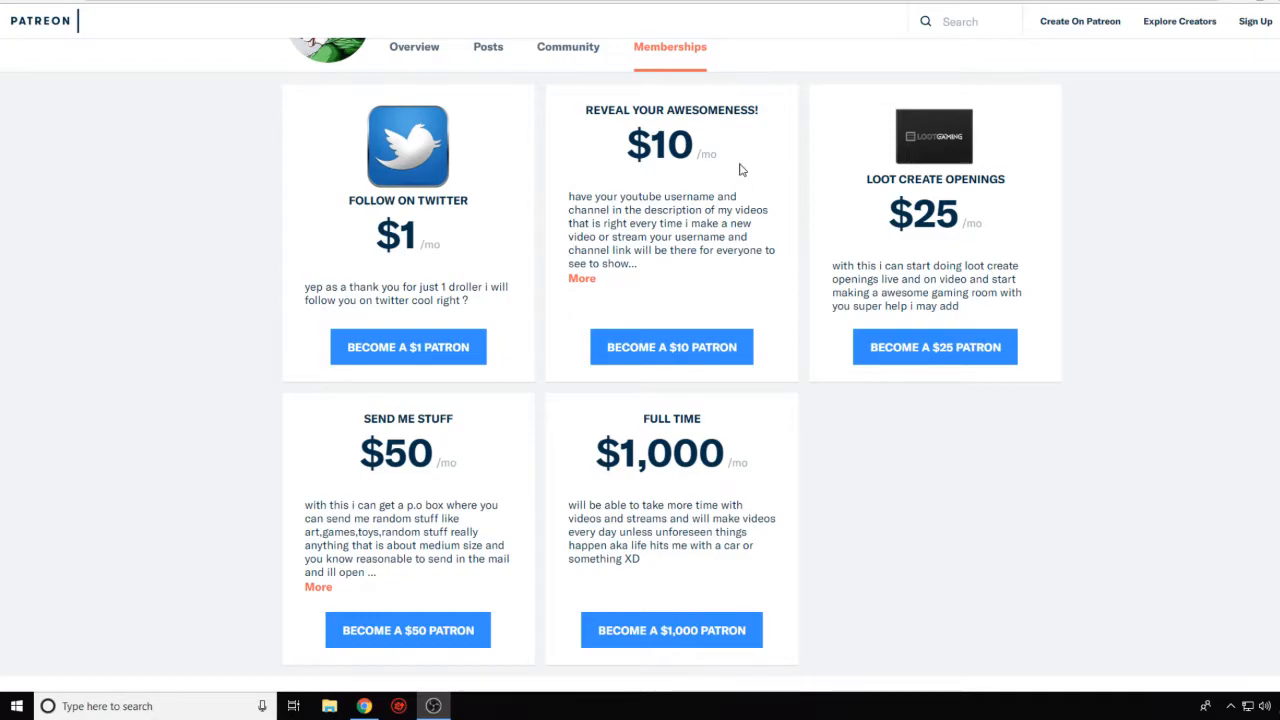
pyautogui.moveTo(832, 166)
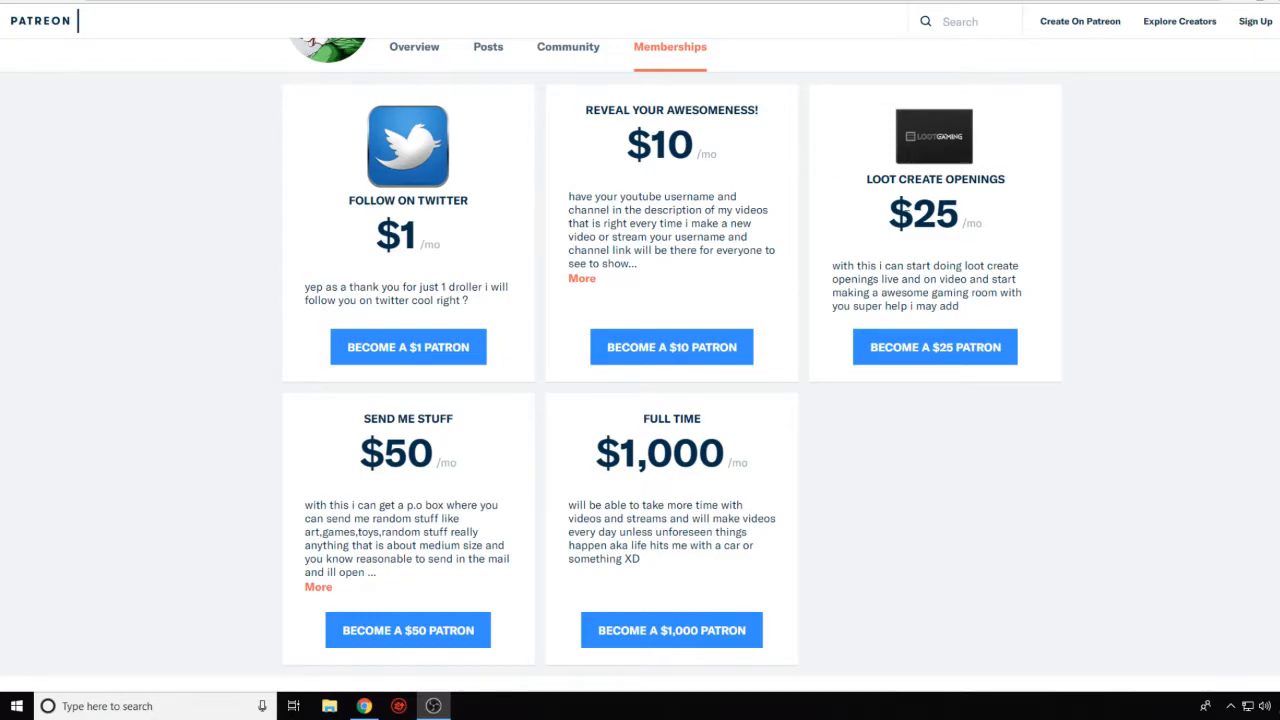
pyautogui.moveTo(1016, 250)
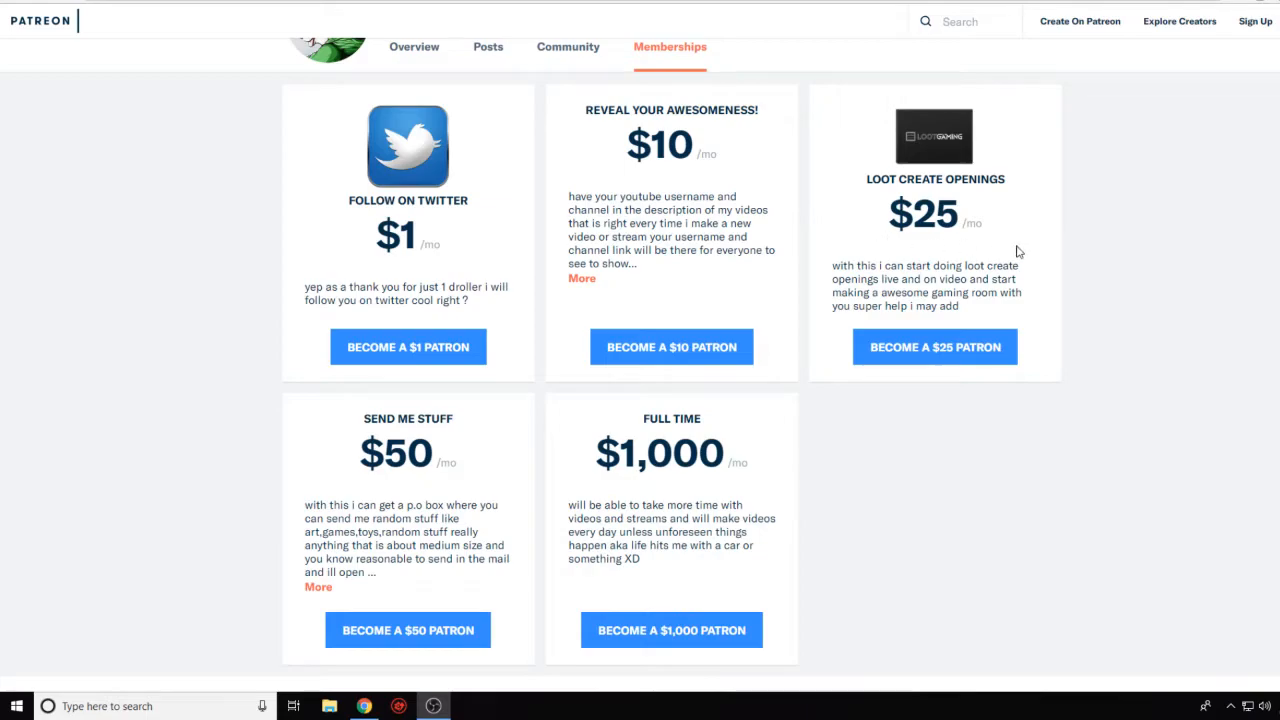
pyautogui.moveTo(920, 170)
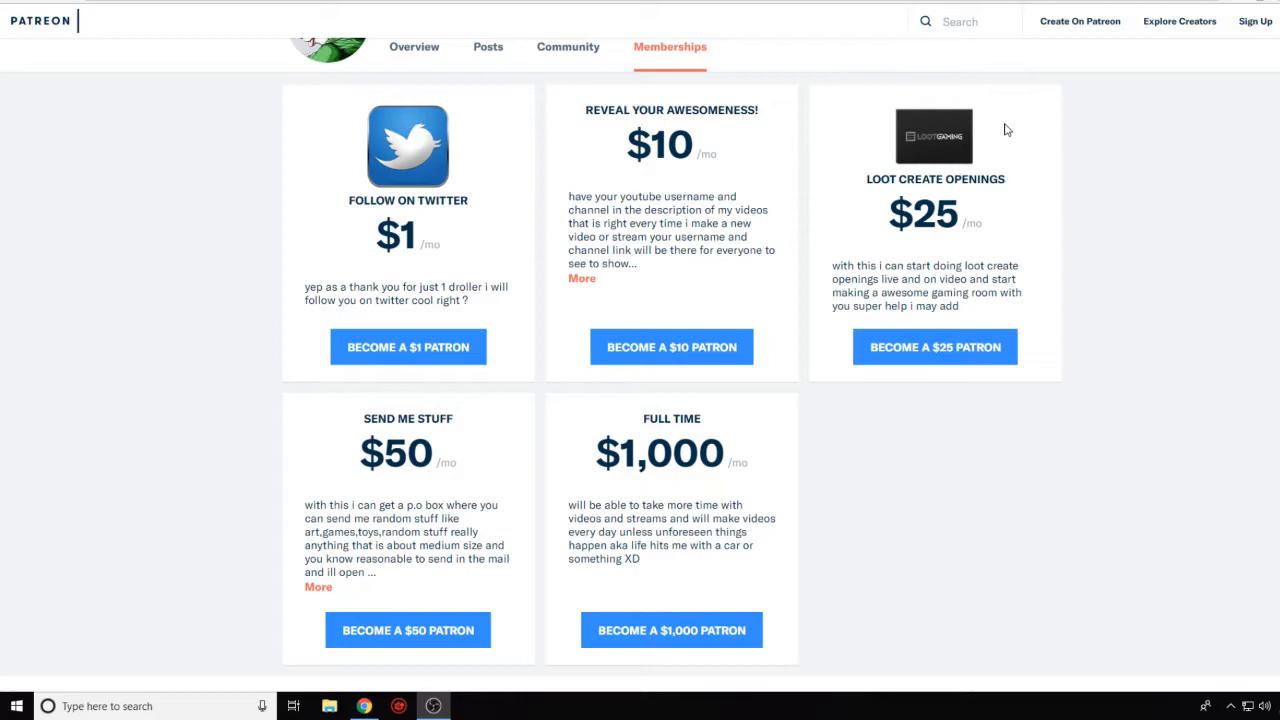
pyautogui.moveTo(893, 186)
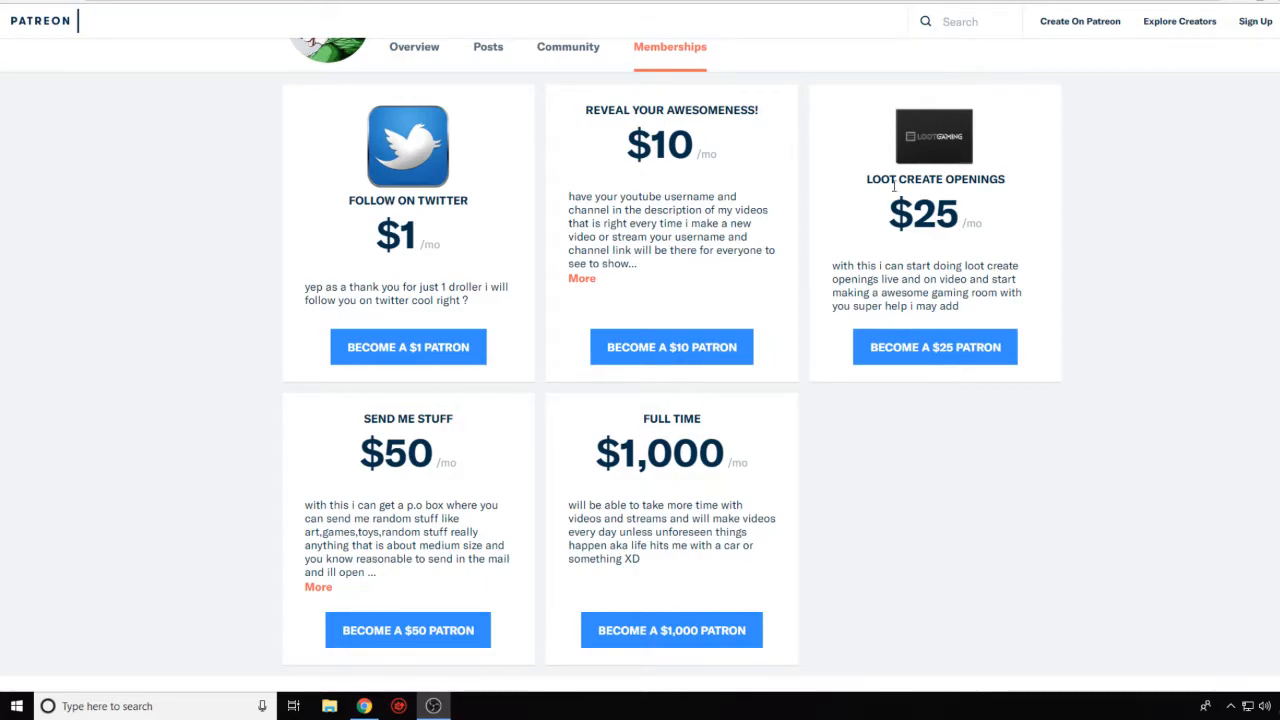
pyautogui.moveTo(935, 254)
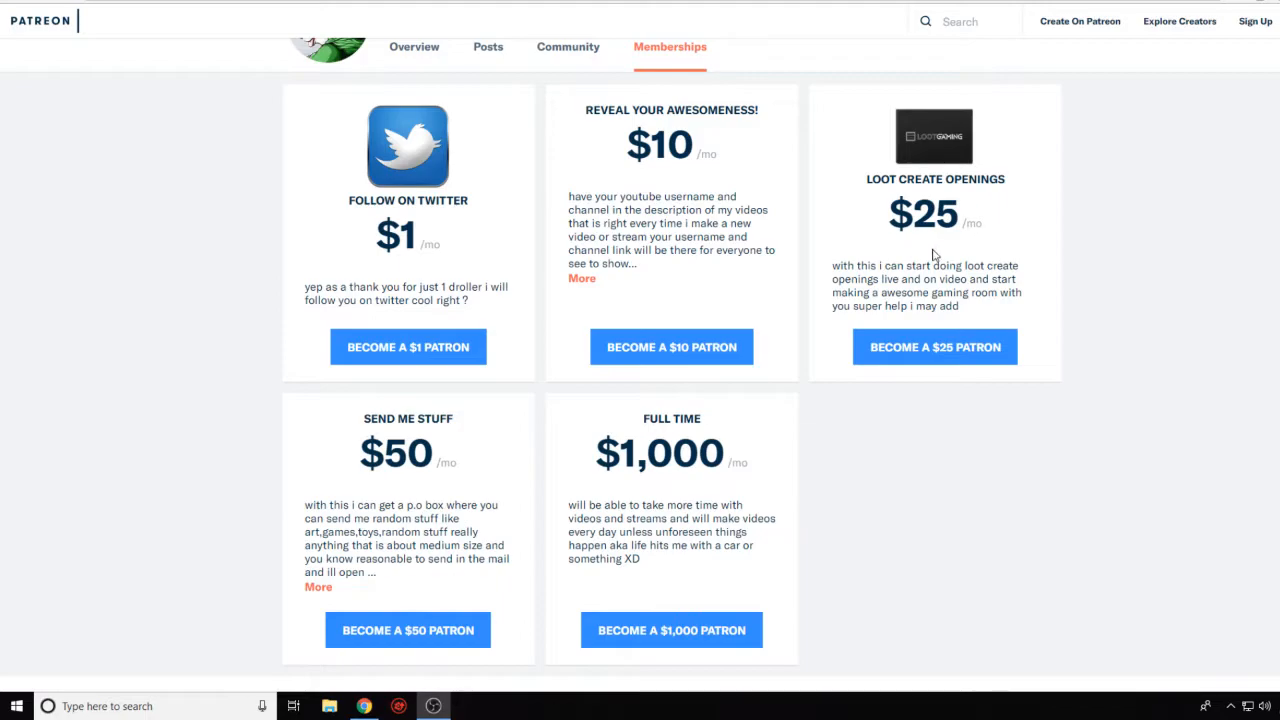
pyautogui.moveTo(854, 234)
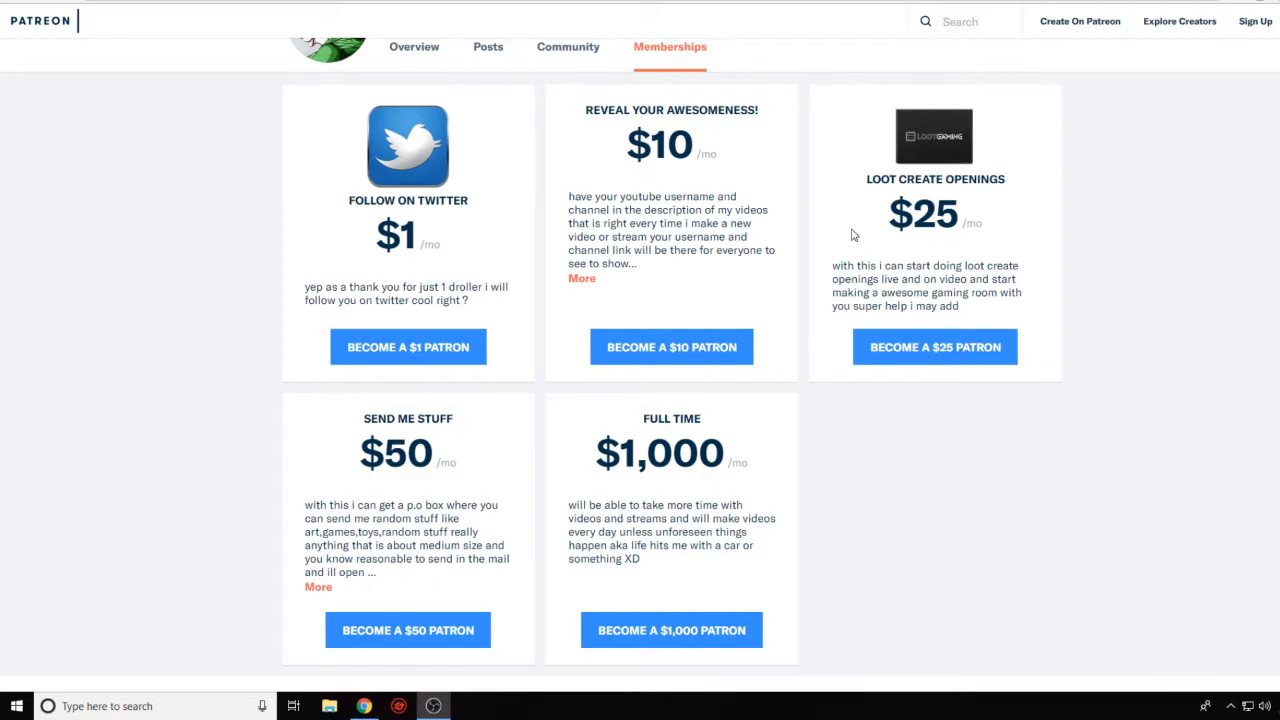
pyautogui.scroll(-3)
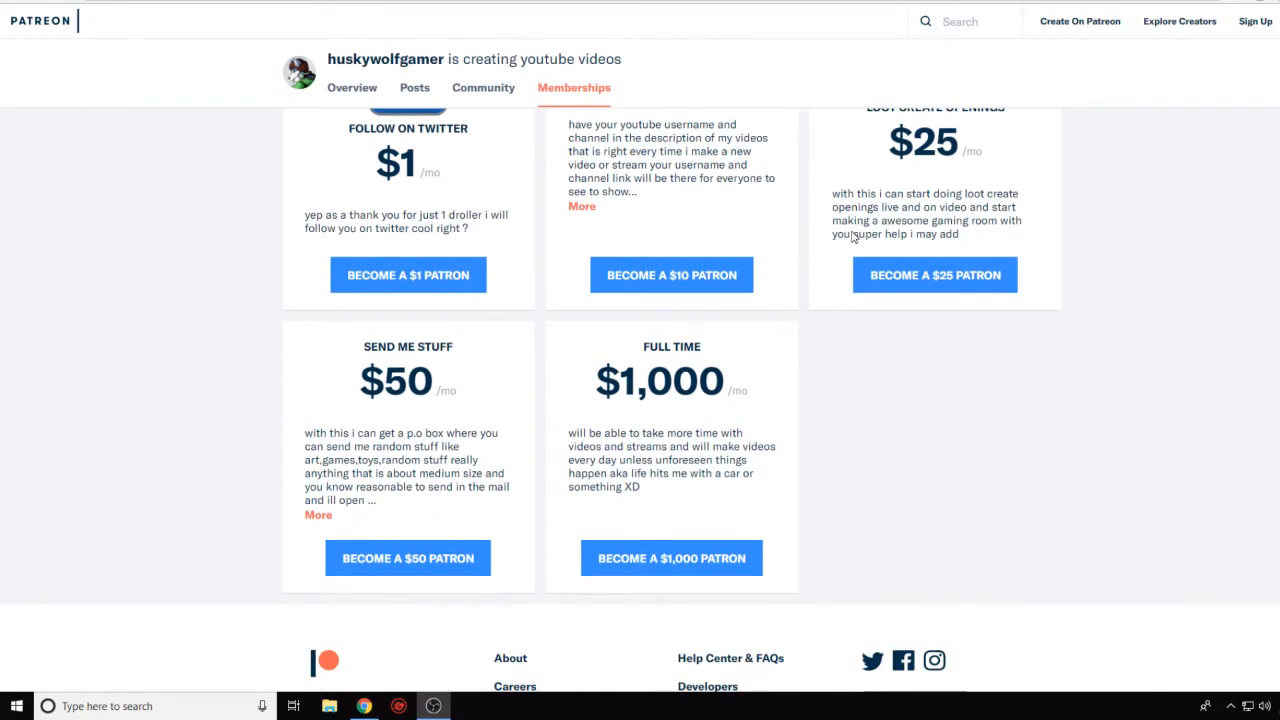
pyautogui.scroll(-3)
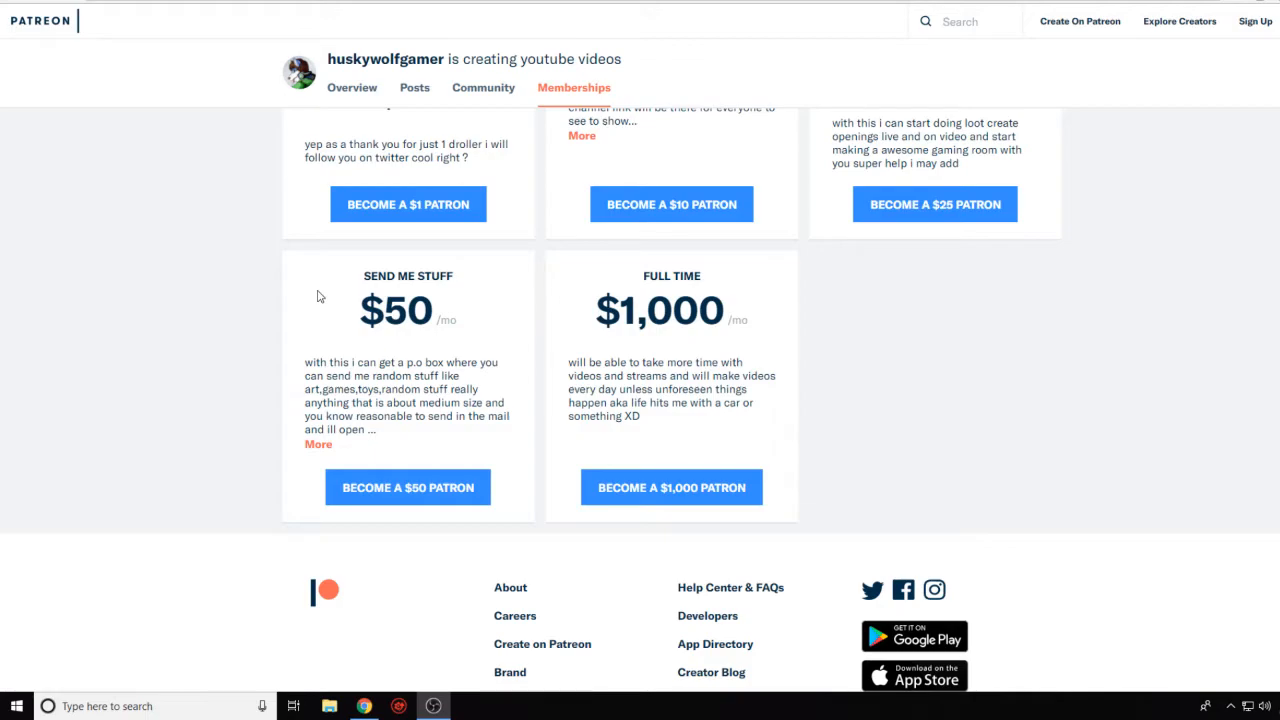
pyautogui.moveTo(729, 281)
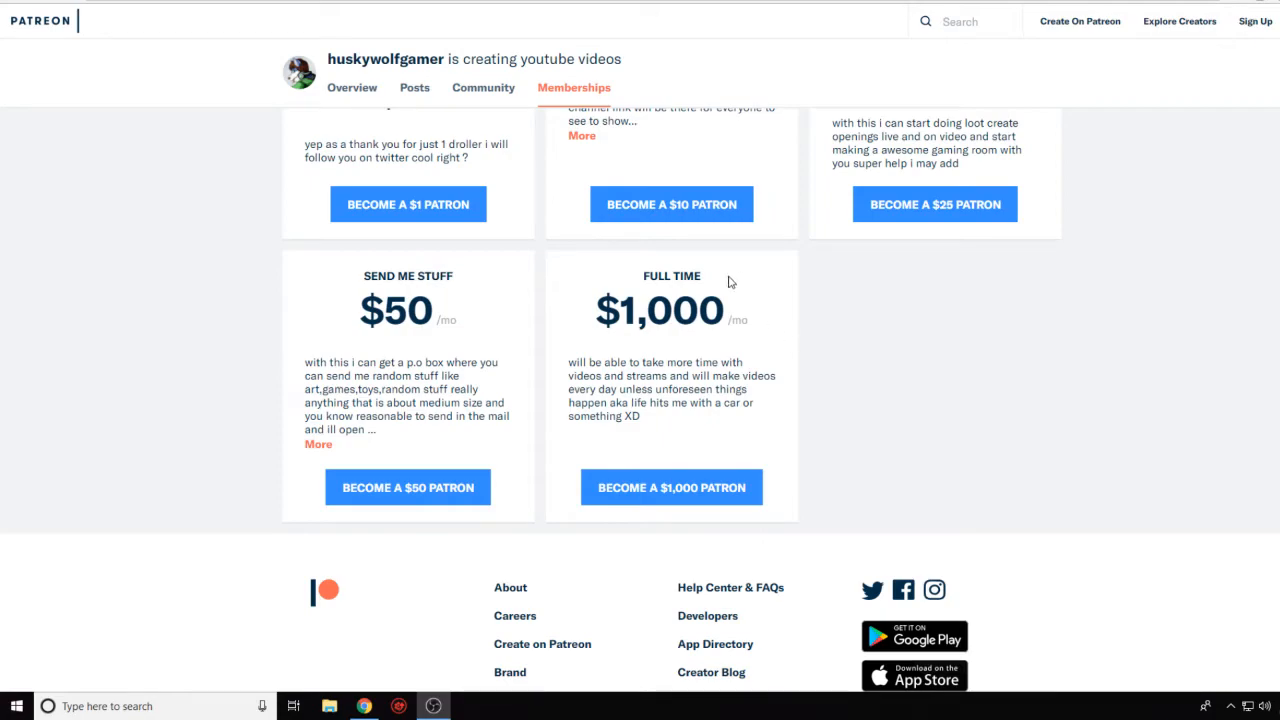
pyautogui.moveTo(750, 289)
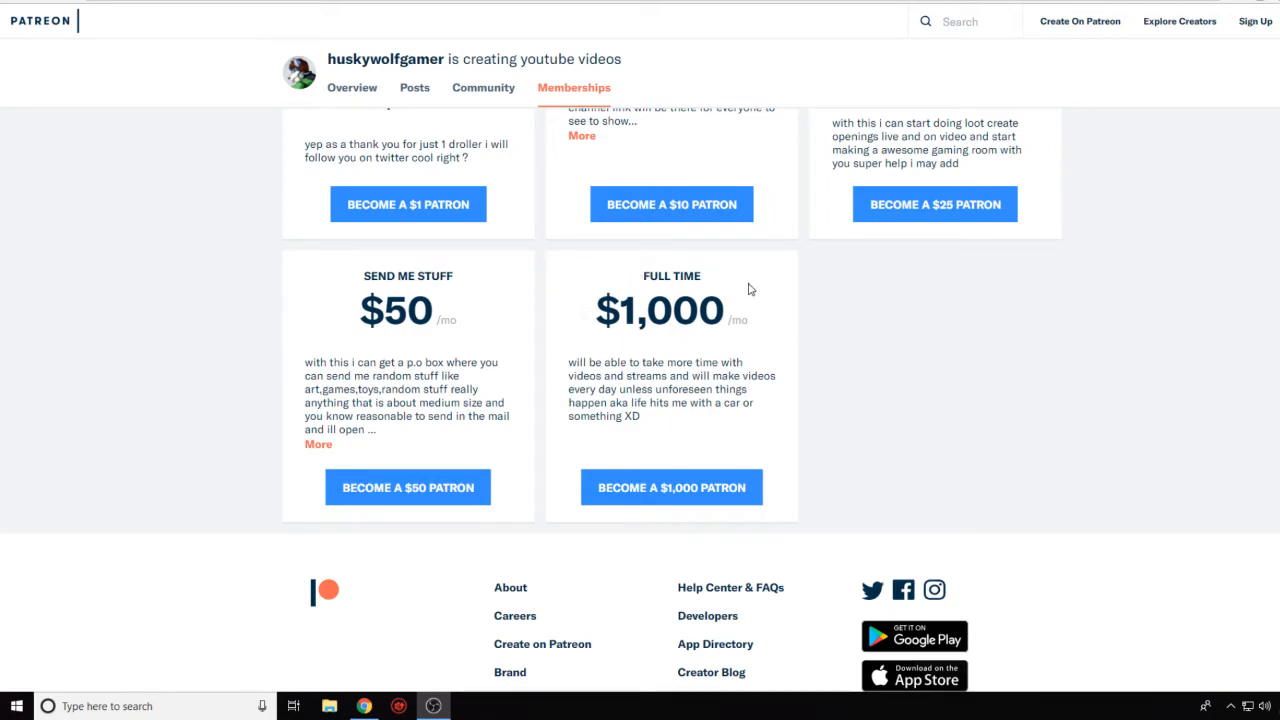
pyautogui.moveTo(746, 318)
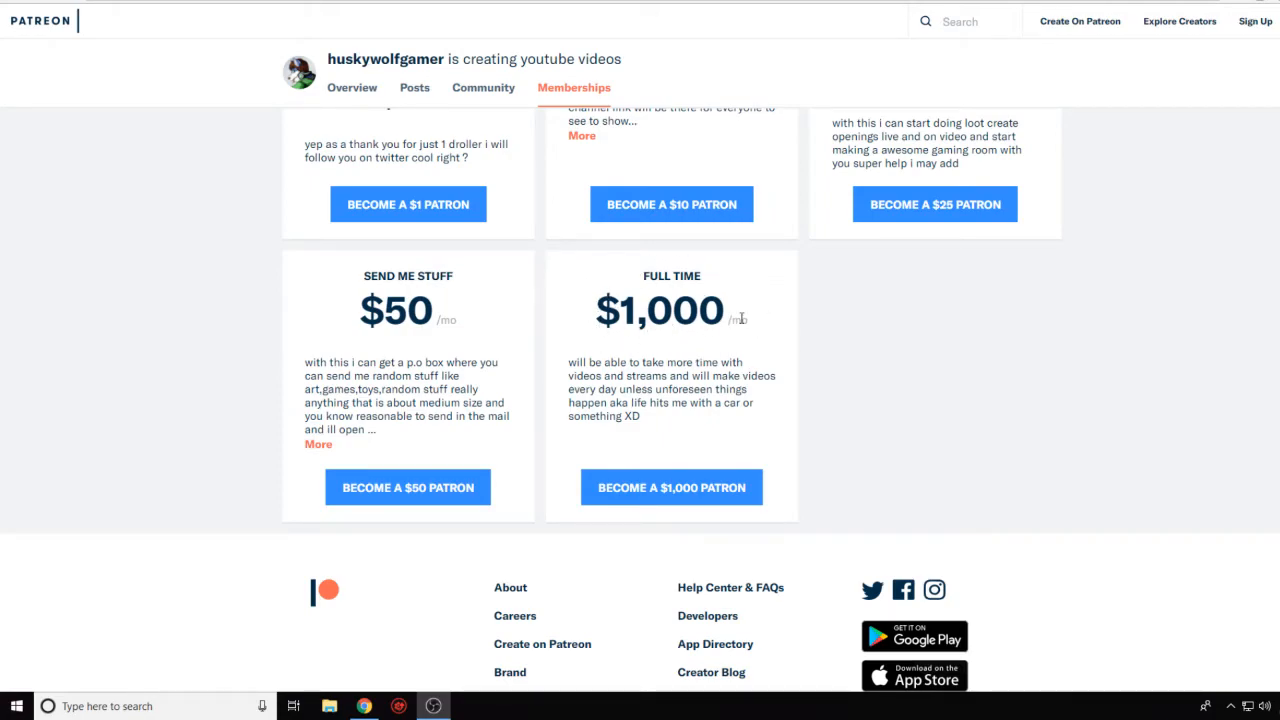
pyautogui.moveTo(667, 338)
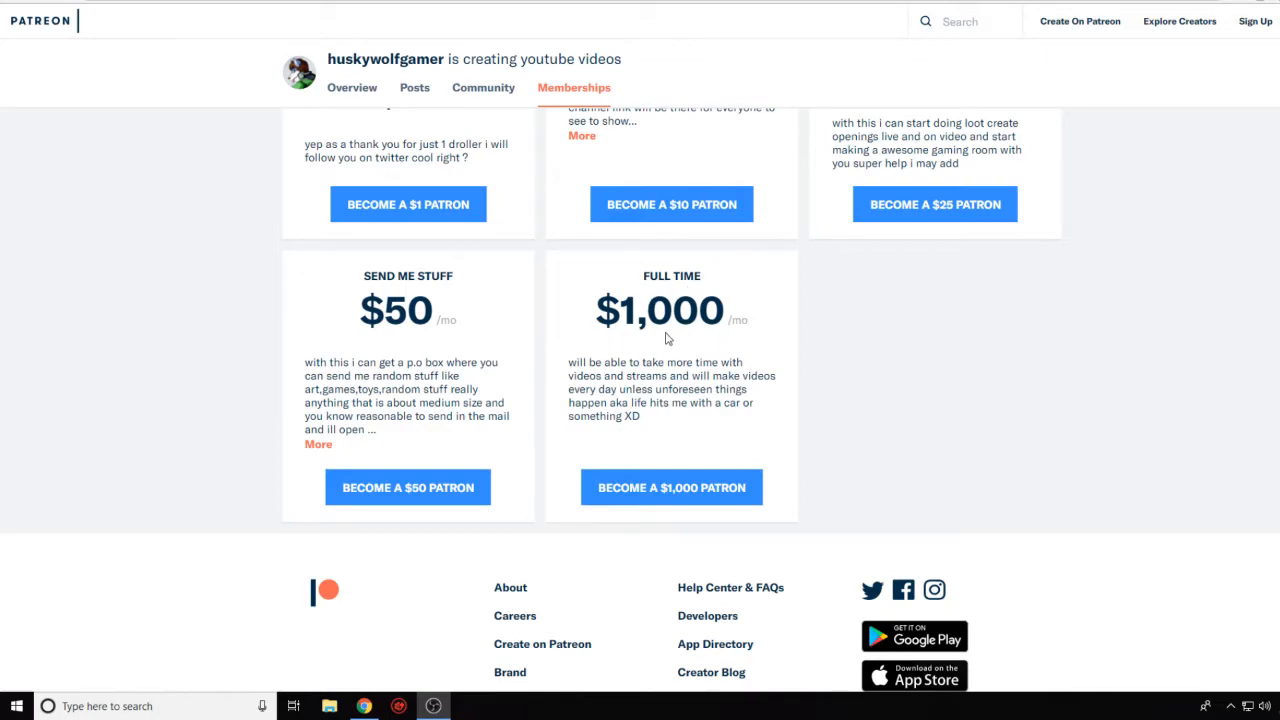
pyautogui.moveTo(677, 340)
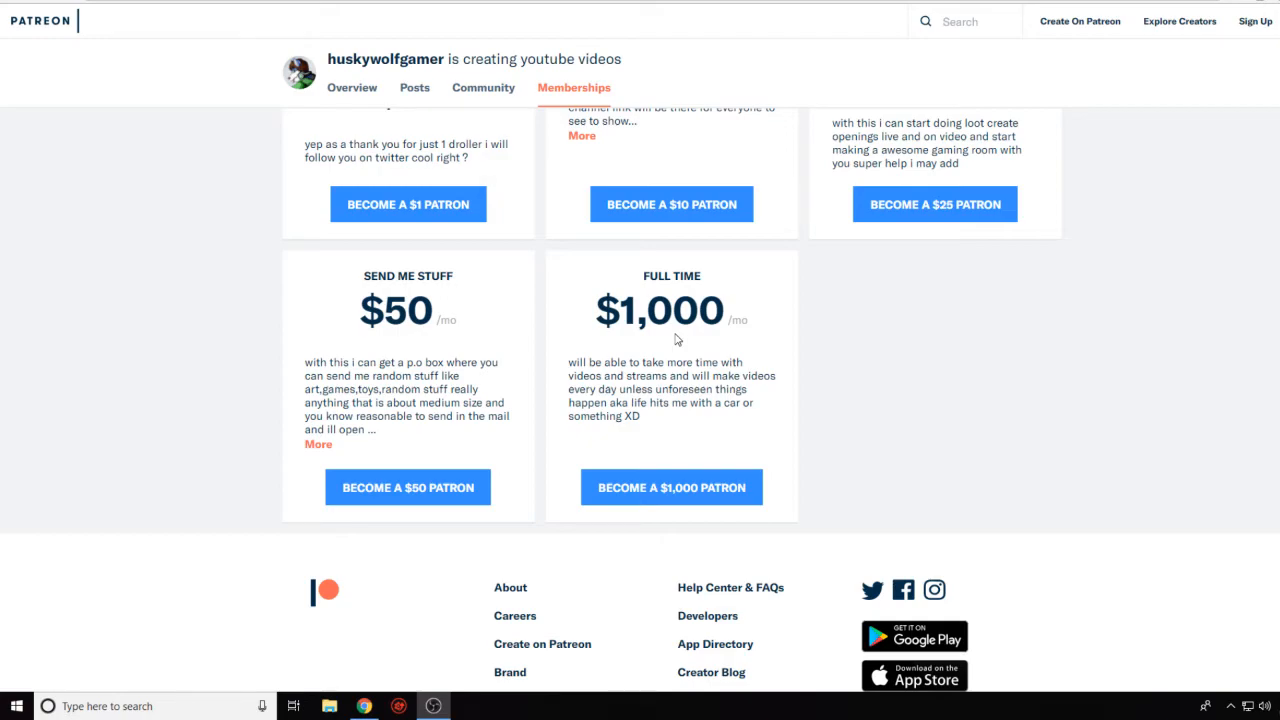
pyautogui.moveTo(939, 376)
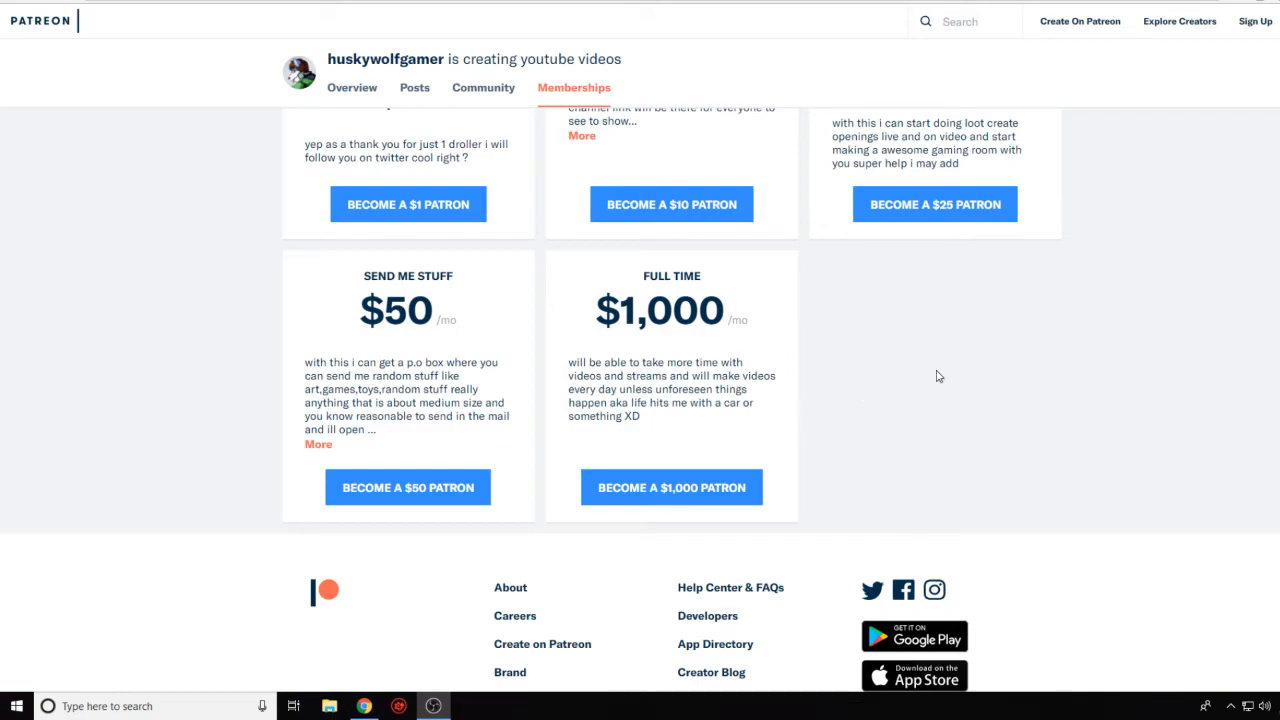
pyautogui.moveTo(969, 380)
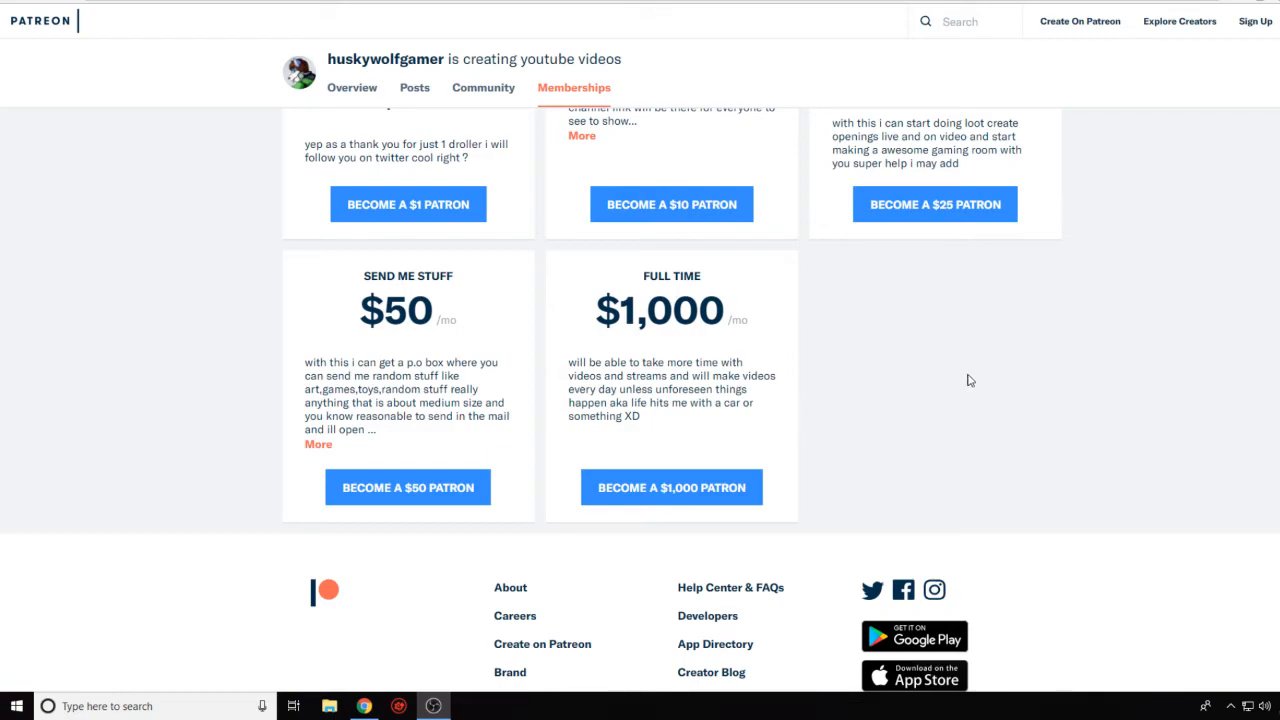
pyautogui.moveTo(1023, 391)
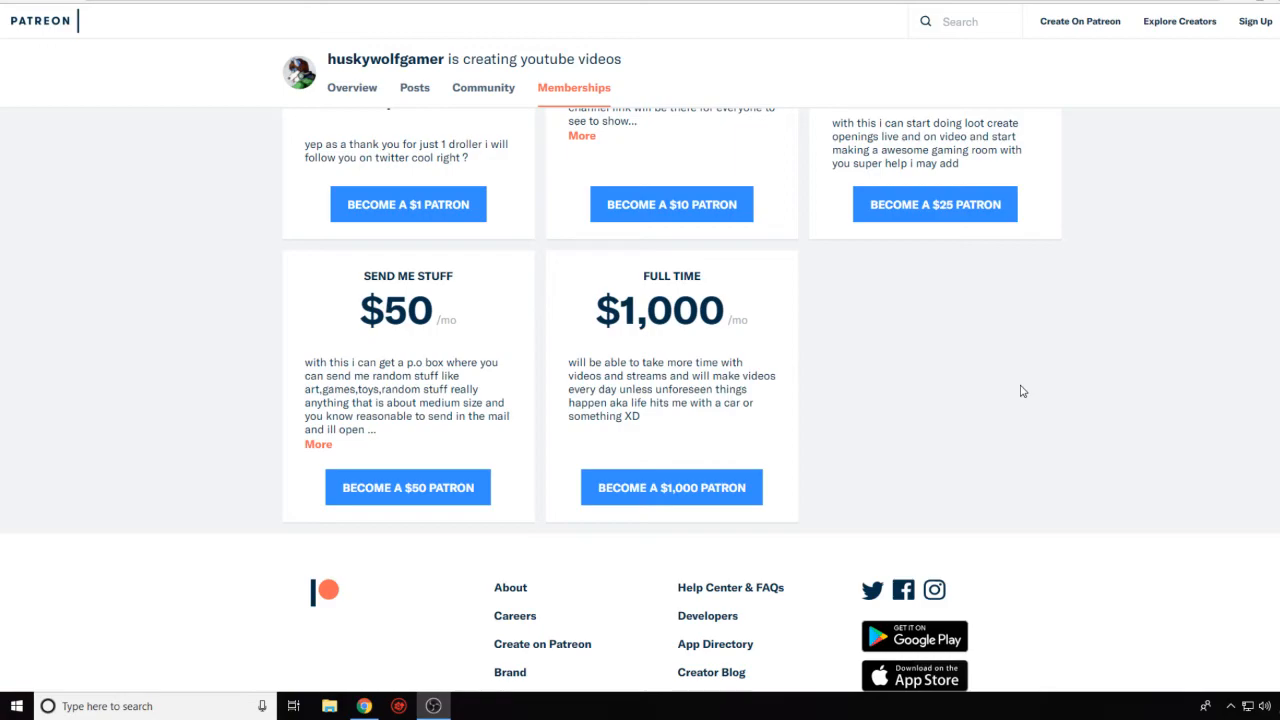
pyautogui.scroll(3)
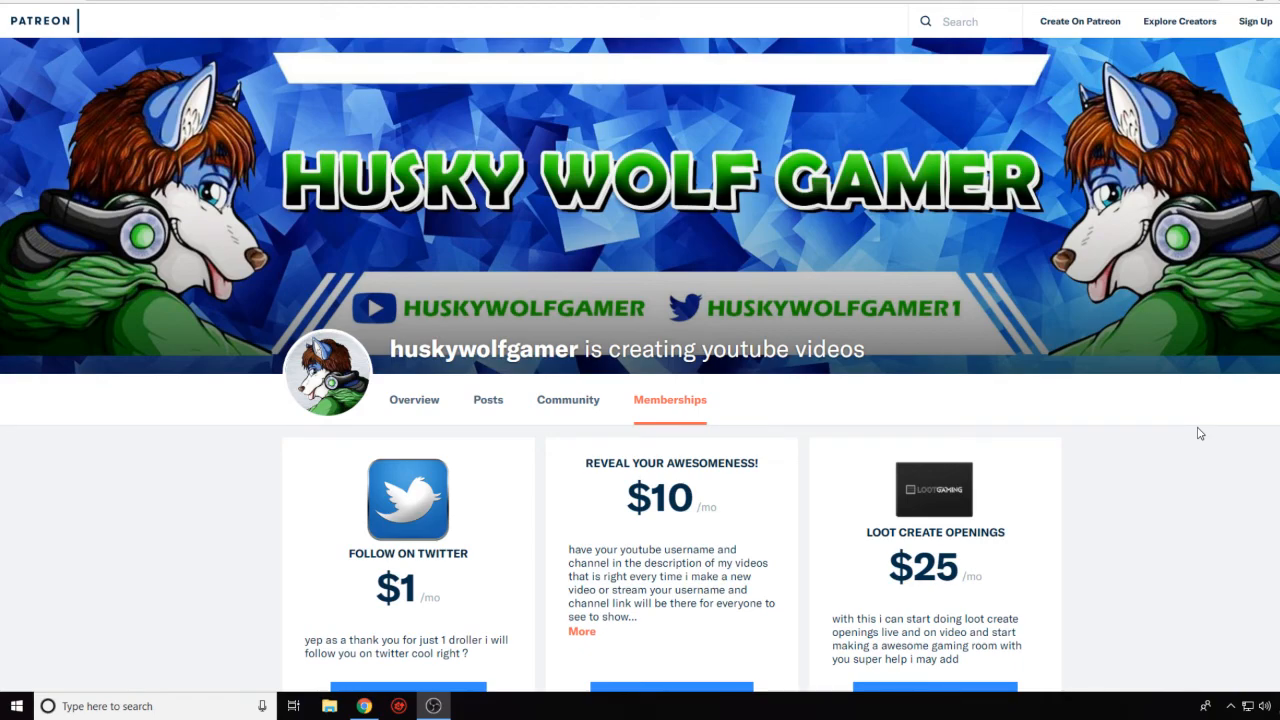
pyautogui.moveTo(1222, 475)
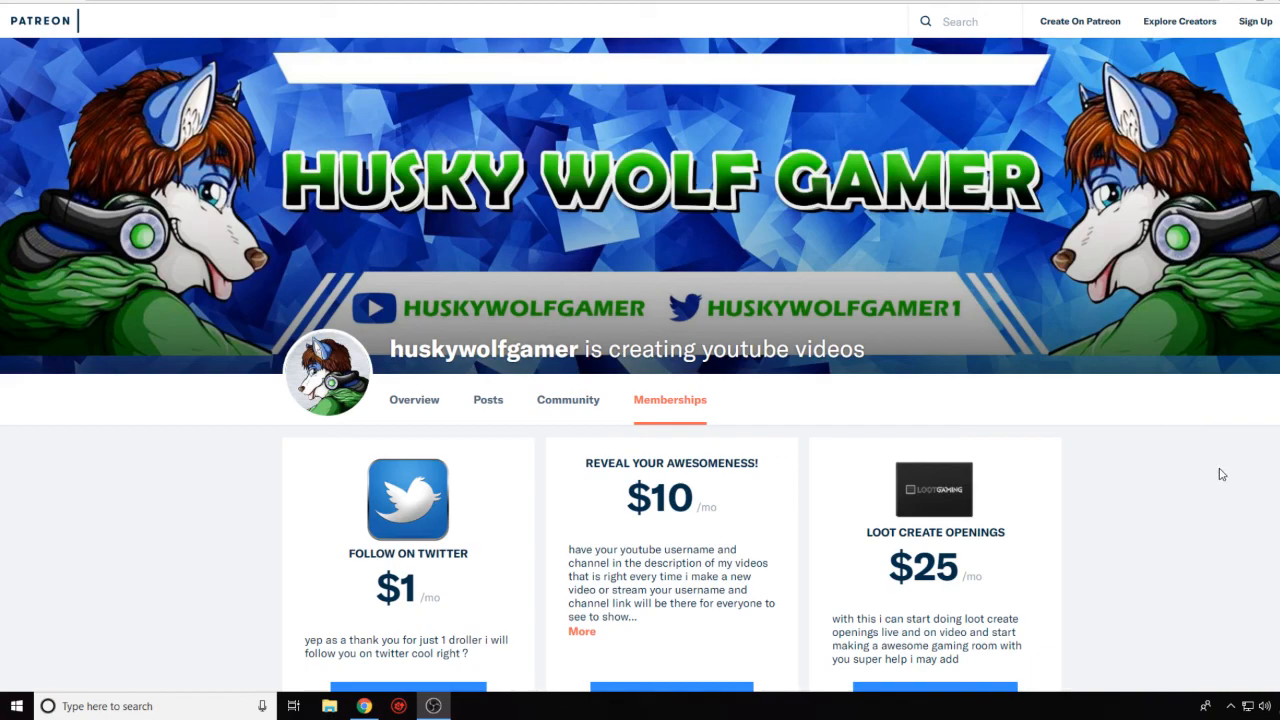